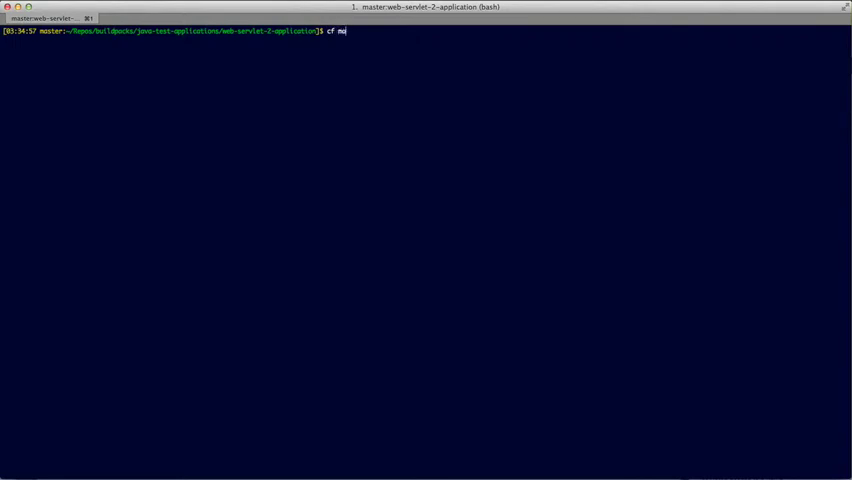
- List the Cloud Foundry marketplace services with cf marketplace
key(Return)
text(cf bind-service cgfrost-web-servlet-2-application newrelic-demo)
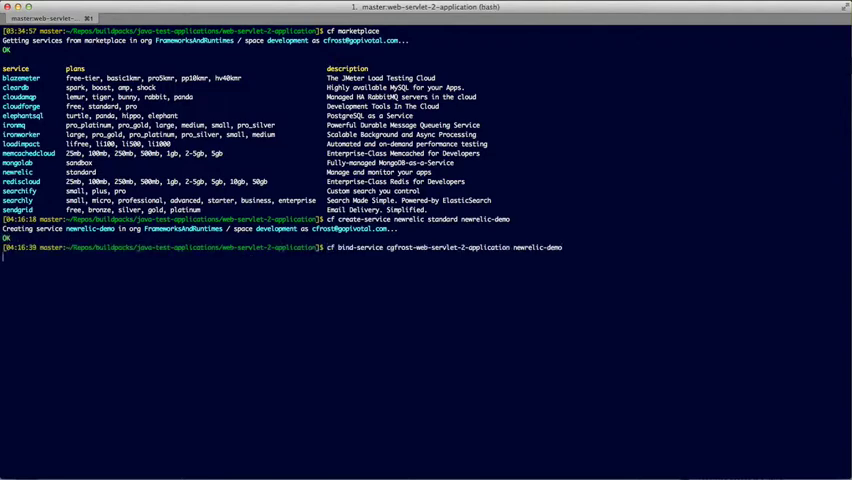
- Bind newrelic-demo to web-servlet-2 and restage the app to apply the binding
key(Return)
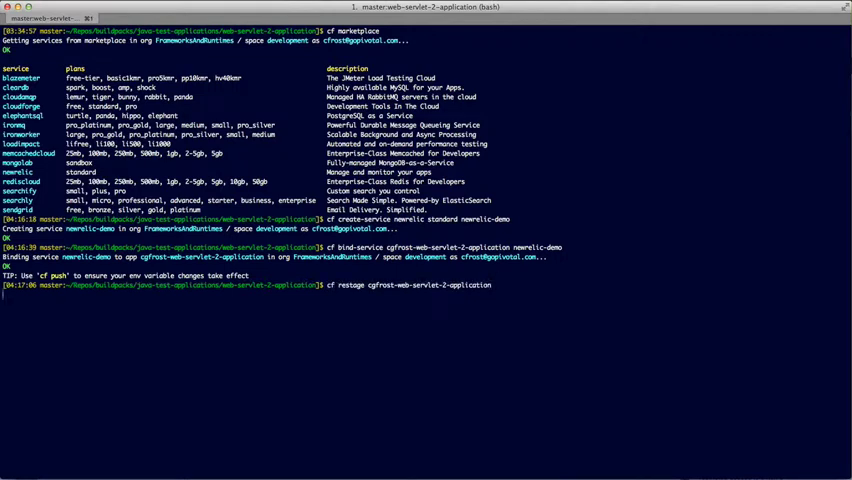
key(Return)
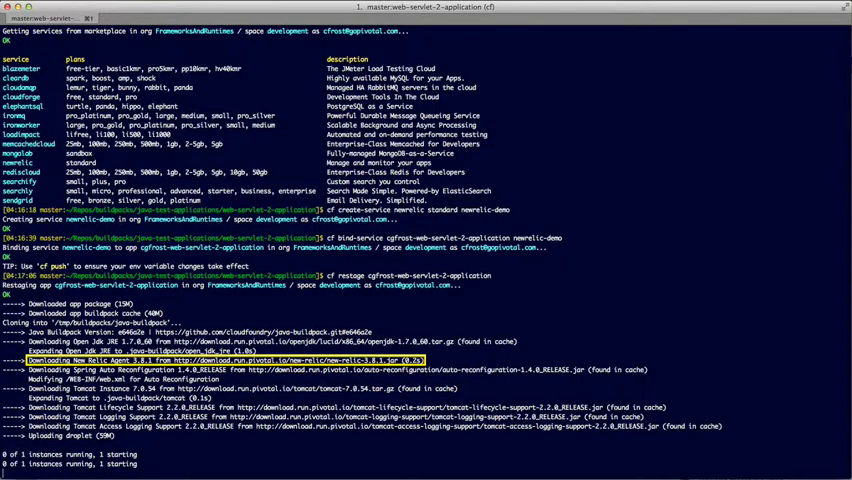
scroll(down, 3)
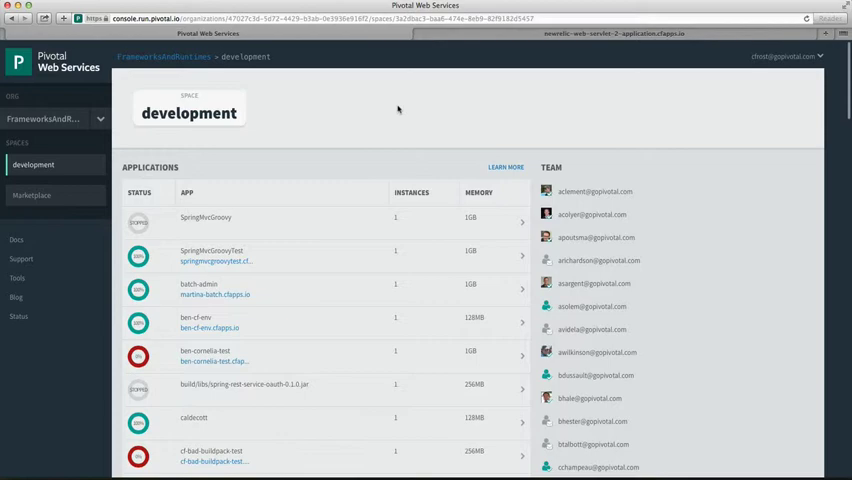
- Locate newrelic-demo in the development space's Services list and choose Manage
scroll(down, 3)
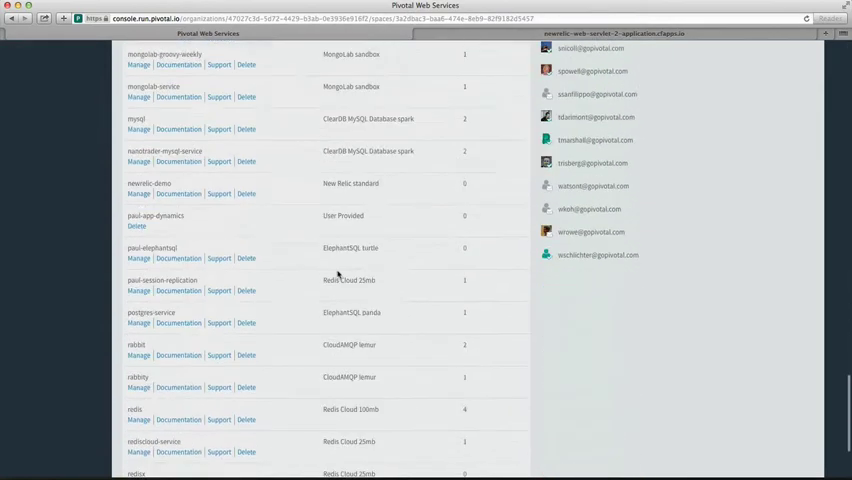
scroll(down, 3)
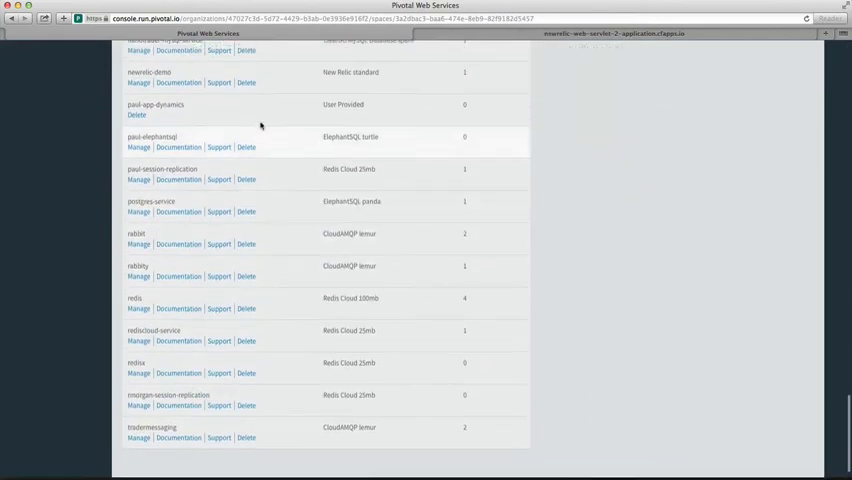
scroll(up, 3)
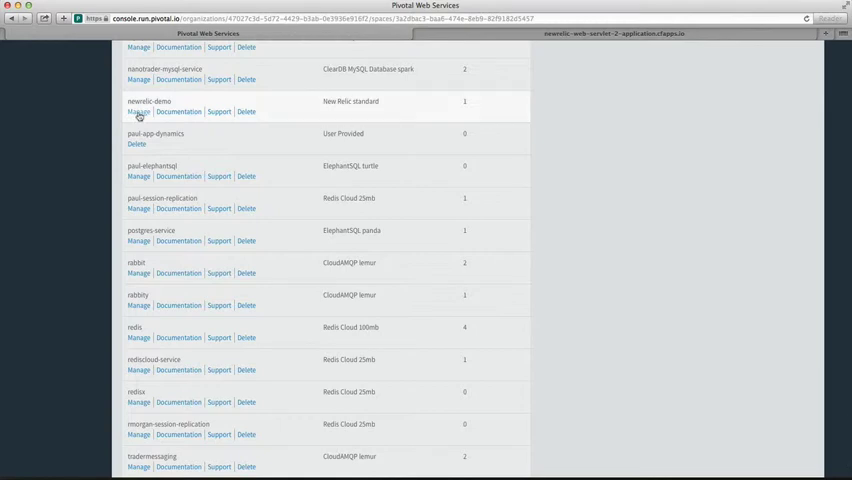
click(138, 112)
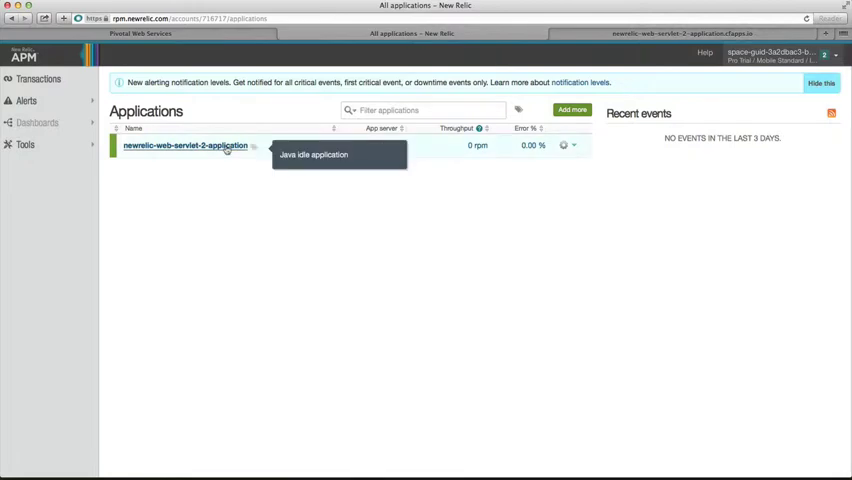
- Select newrelic-web-servlet-2-application to view its Overview with response time and throughput charts
click(184, 144)
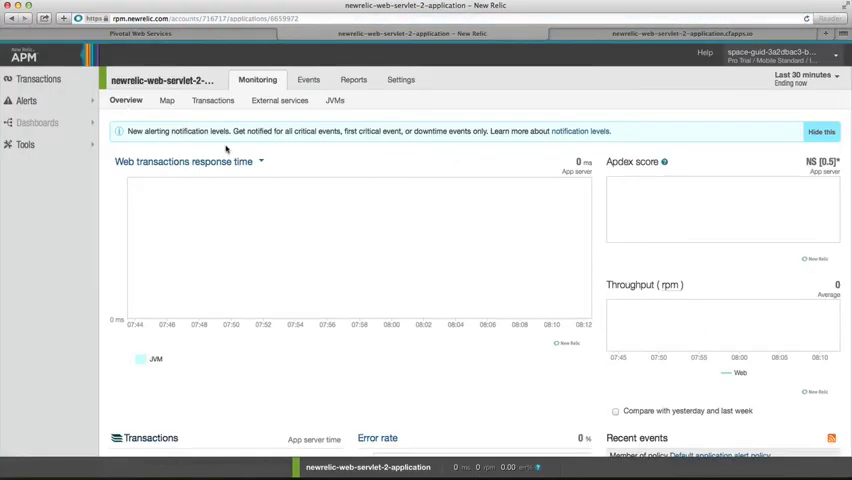